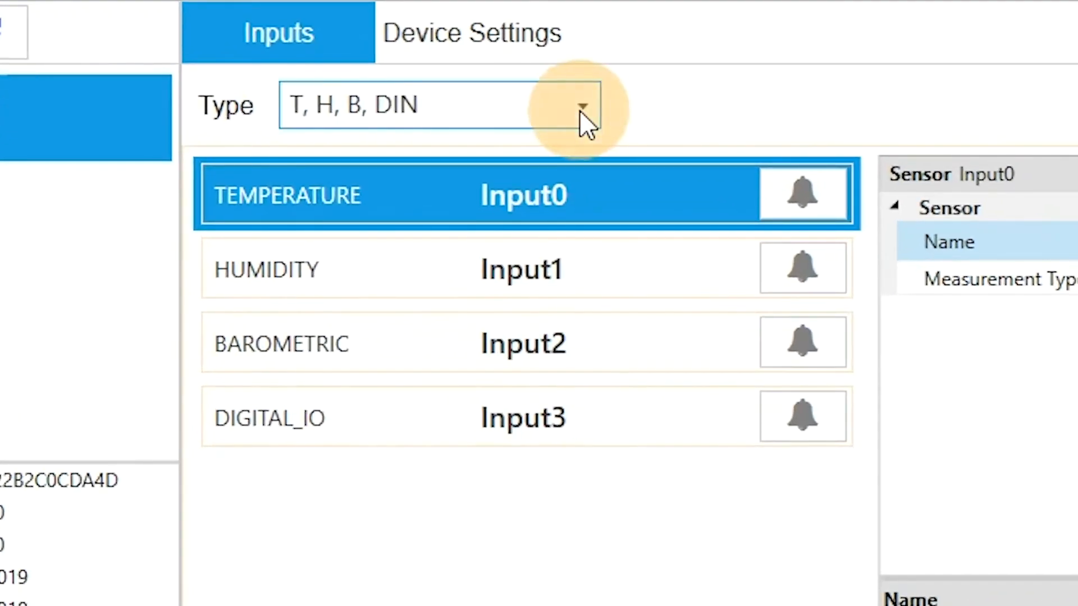
Step: Select the TC, H, B, L input combination and set Input0's thermocouple range to J
{"action": "left_click", "coordinate": [583, 106]}
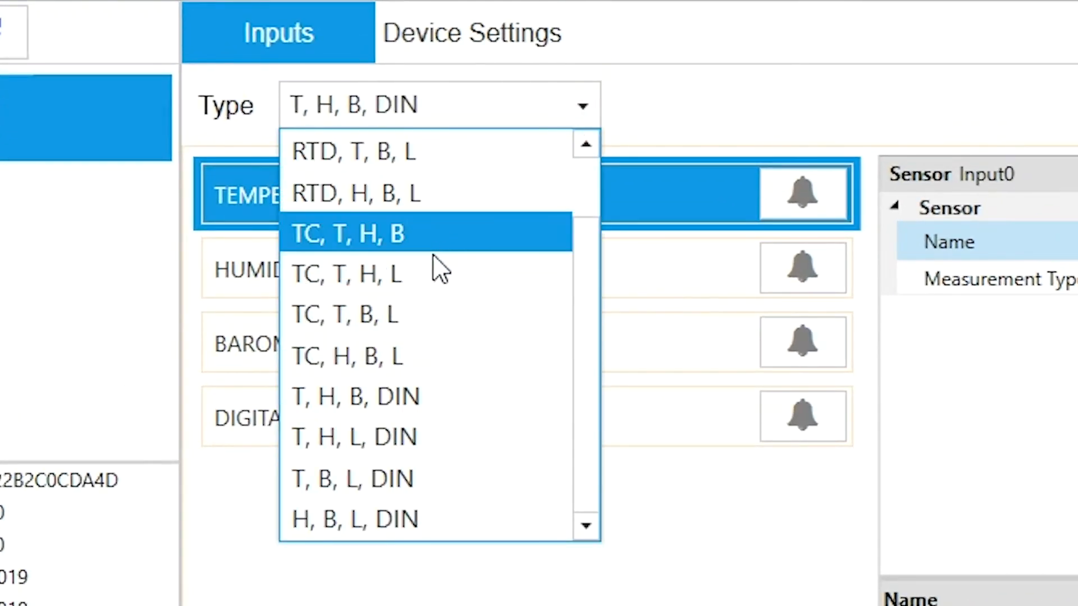
{"action": "mouse_move", "coordinate": [426, 356]}
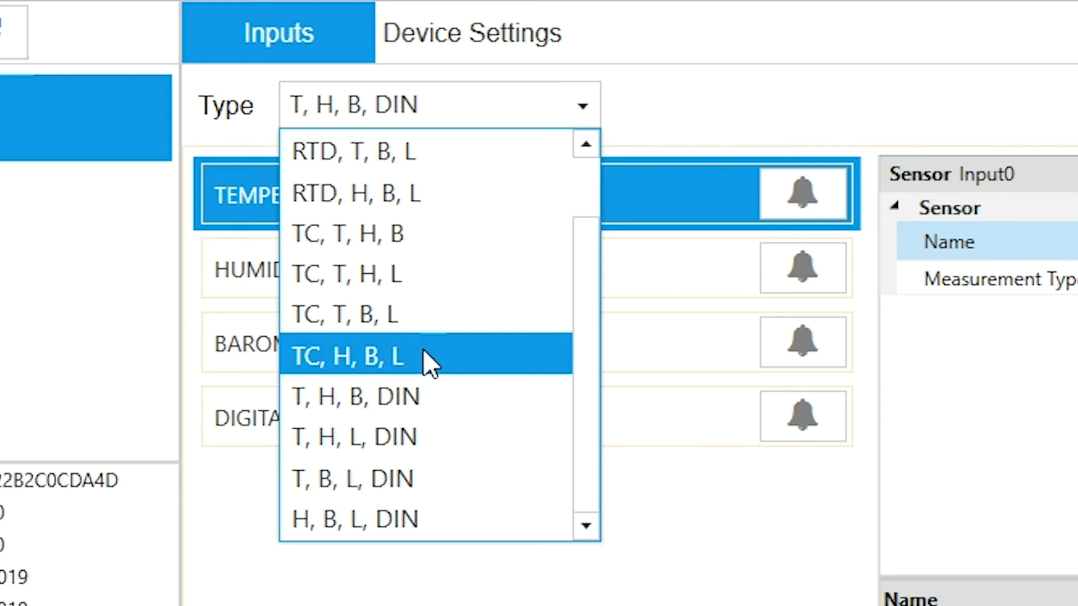
{"action": "left_click", "coordinate": [347, 357]}
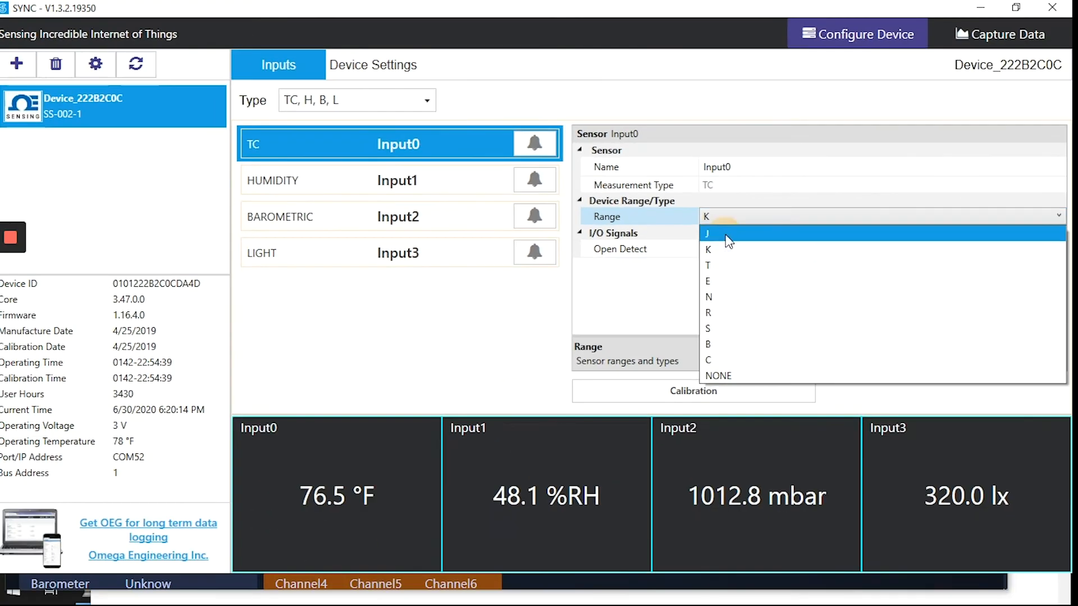
{"action": "left_click", "coordinate": [708, 233]}
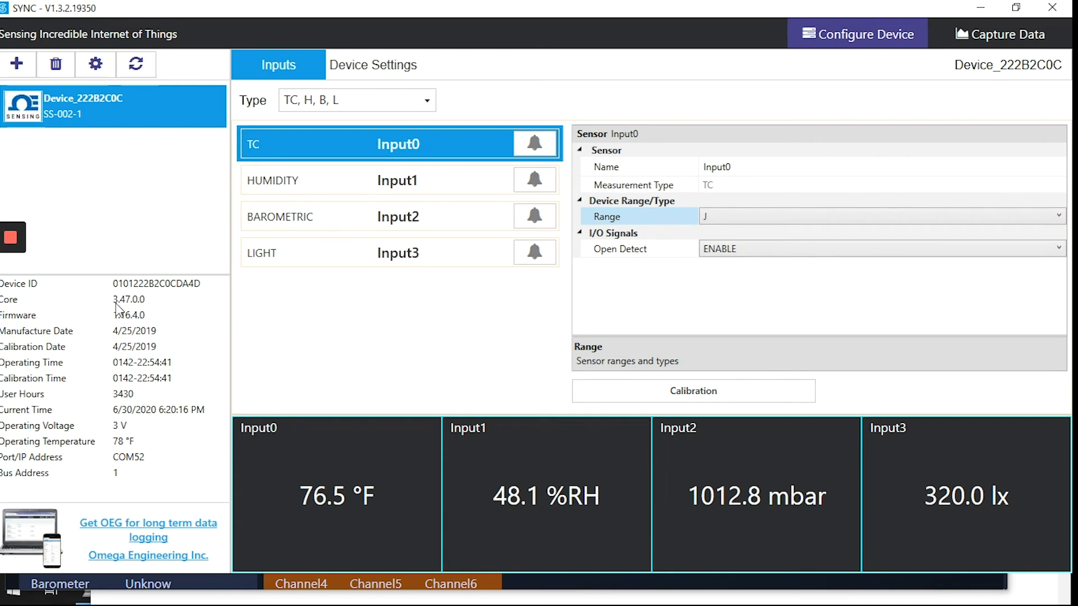